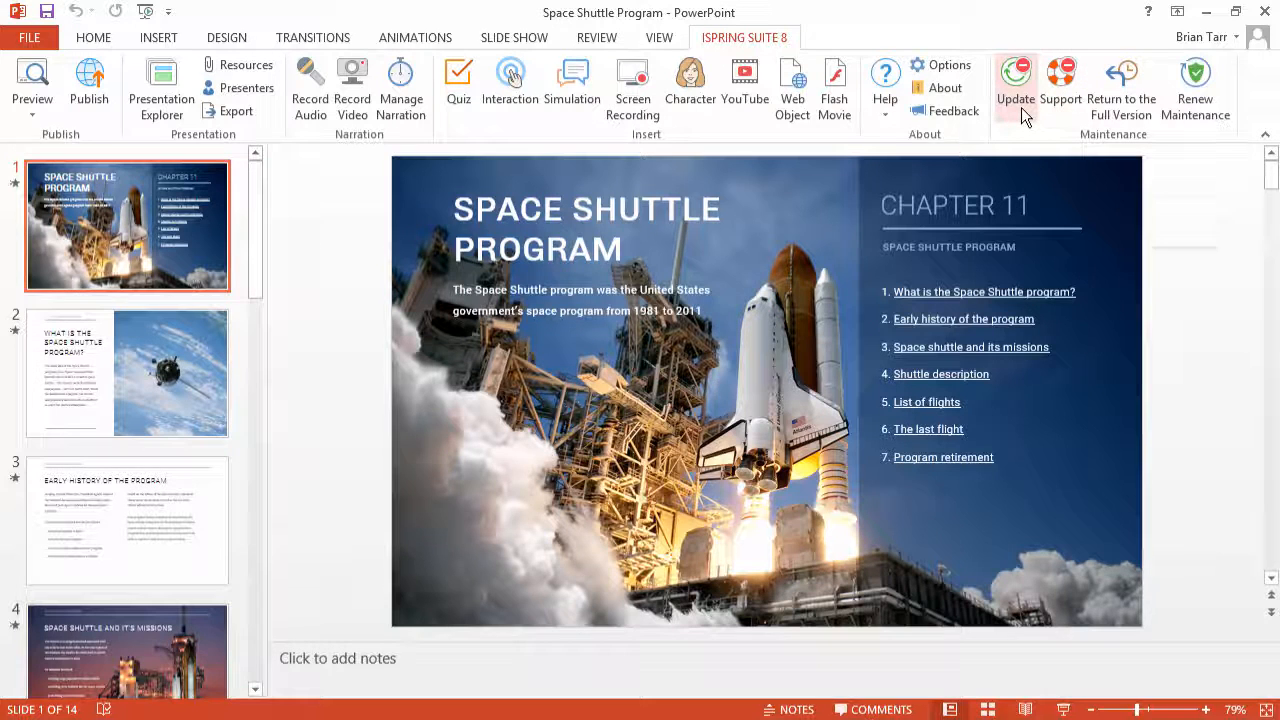
- Open the iSpring Suite 8 update options to check for an available update
{"action": "left_click", "coordinate": [1015, 85]}
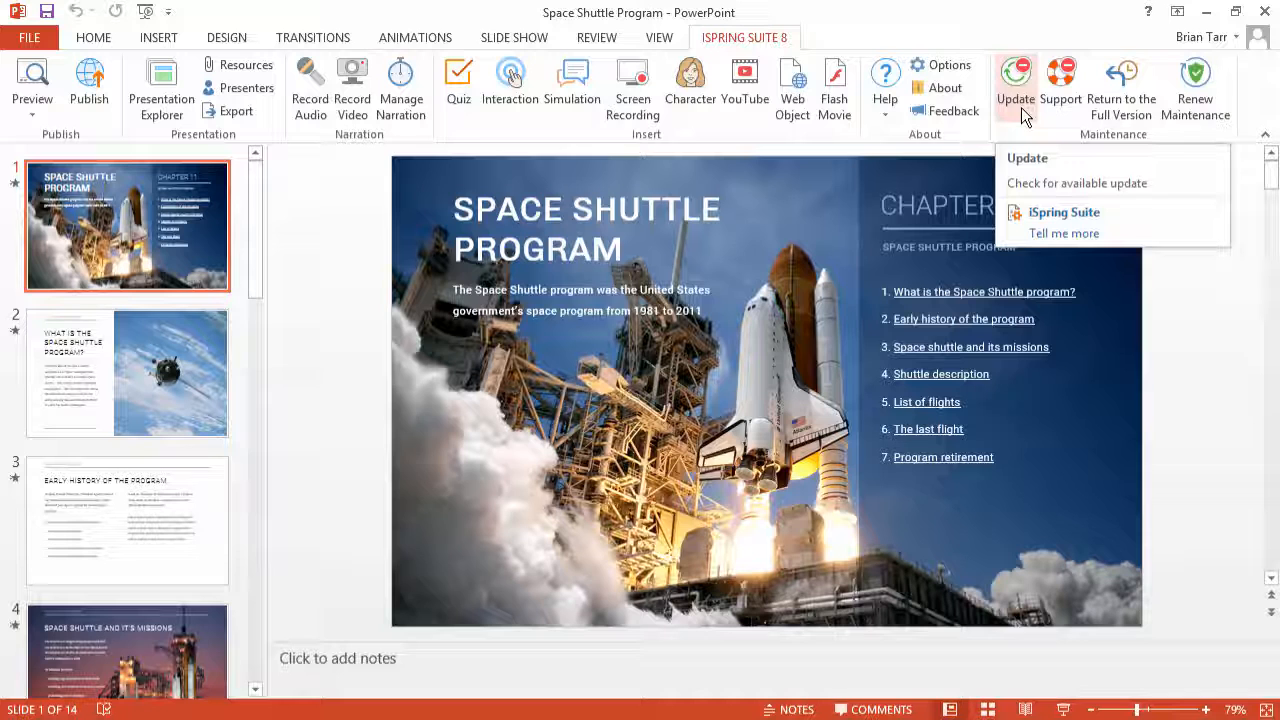
{"action": "mouse_move", "coordinate": [1085, 125]}
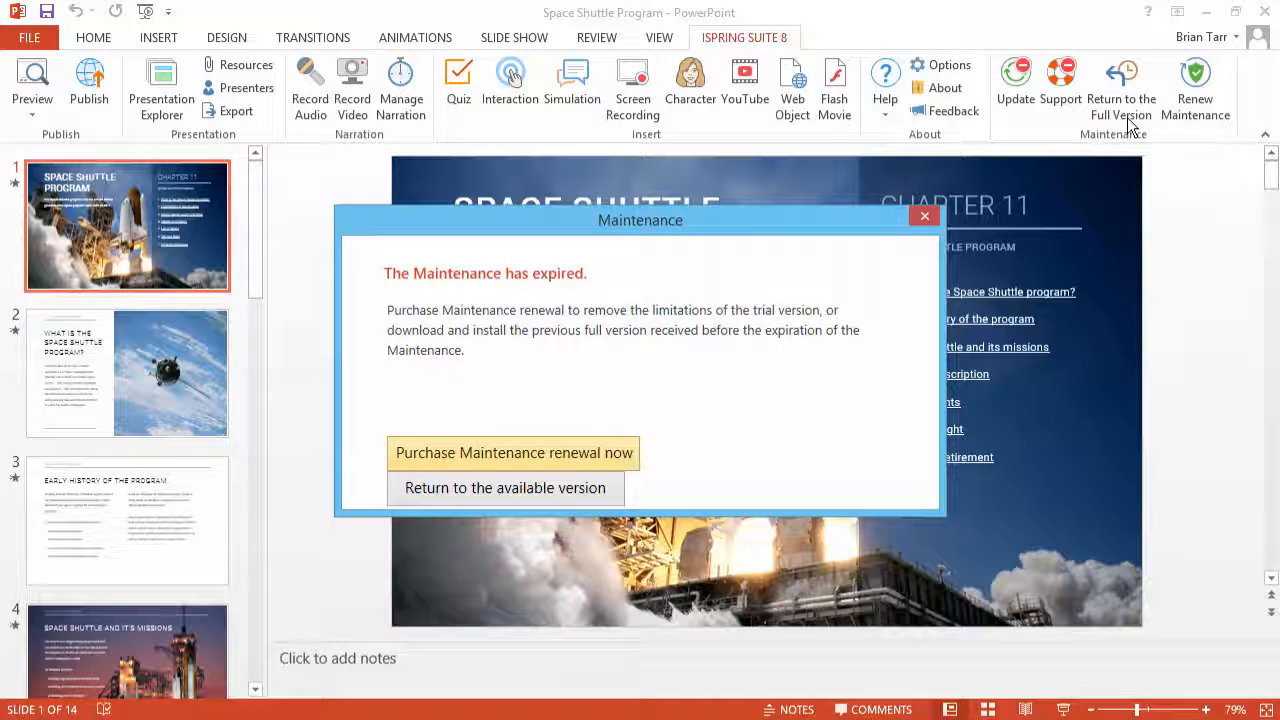
{"action": "mouse_move", "coordinate": [546, 421]}
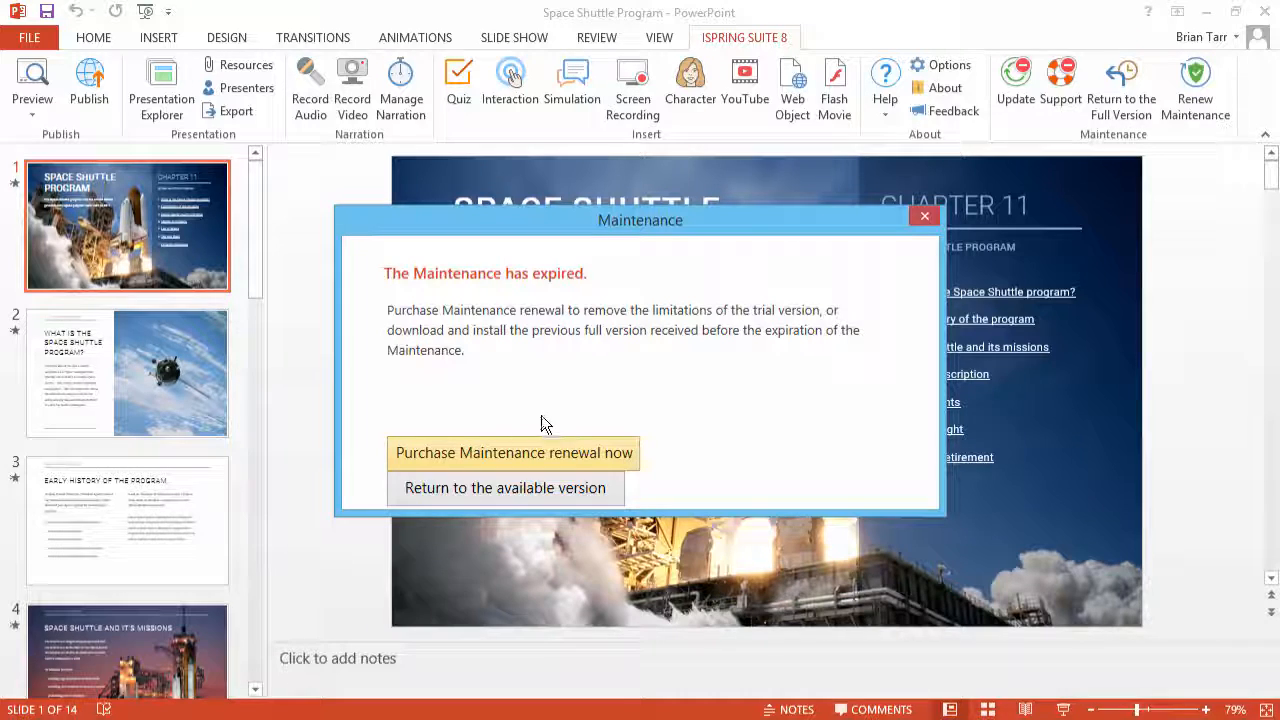
{"action": "mouse_move", "coordinate": [513, 461]}
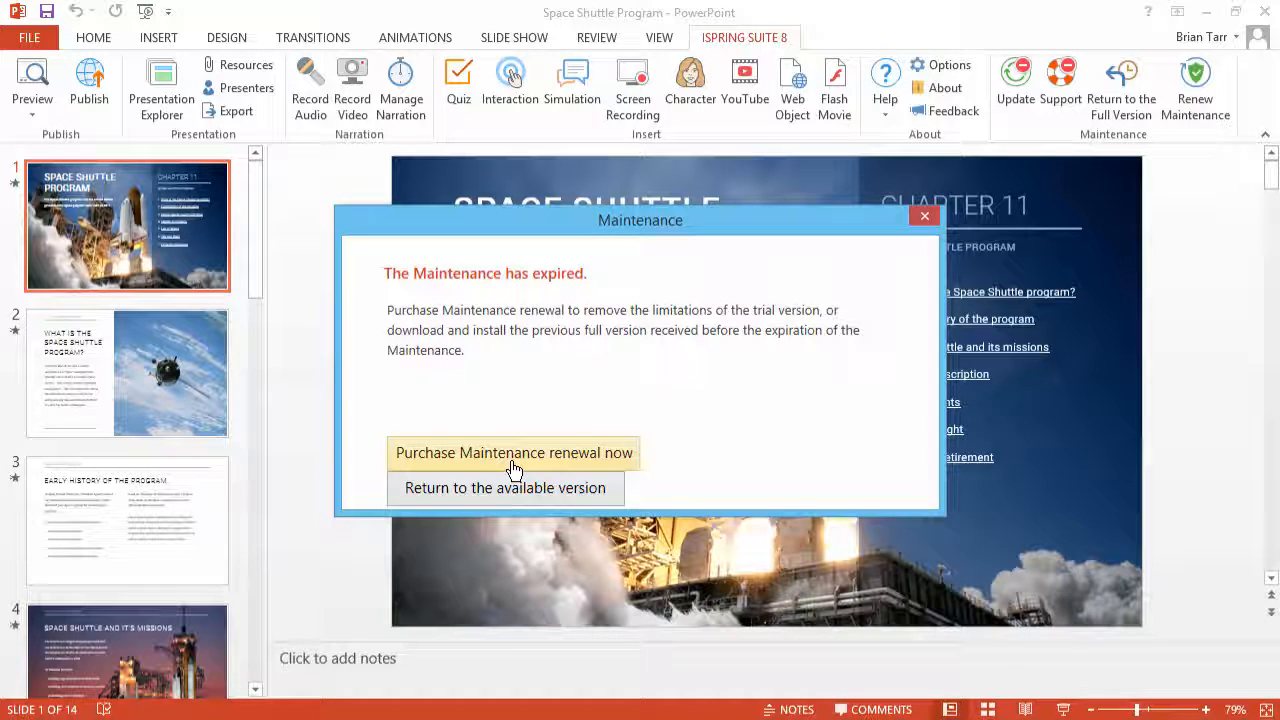
{"action": "mouse_move", "coordinate": [518, 495]}
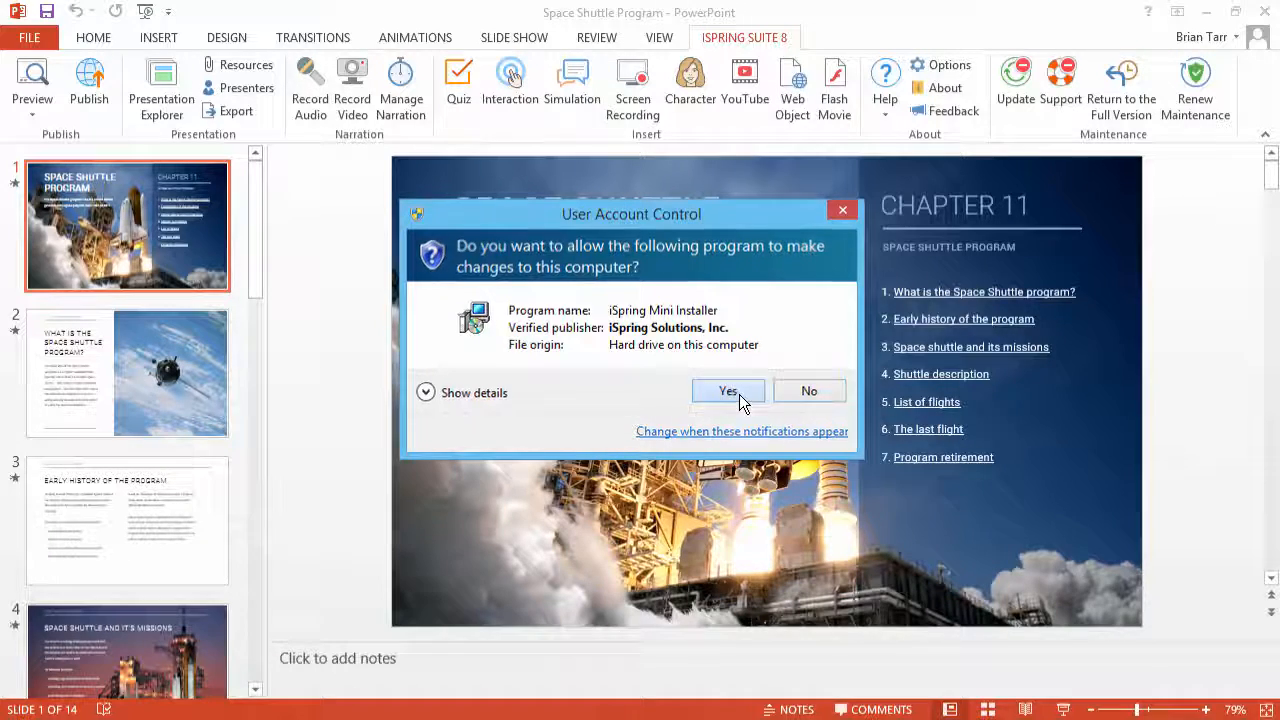
- Allow the iSpring installer through User Account Control and continue past the download notice
{"action": "left_click", "coordinate": [728, 390]}
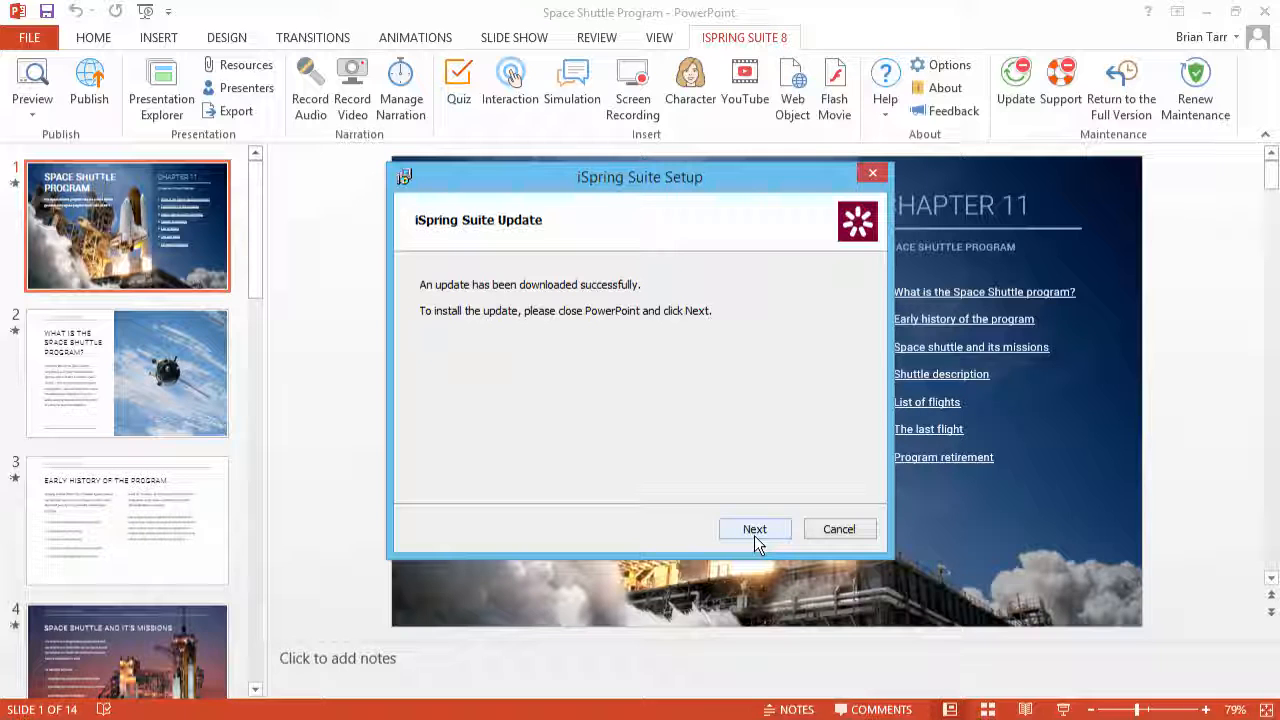
{"action": "left_click", "coordinate": [754, 529]}
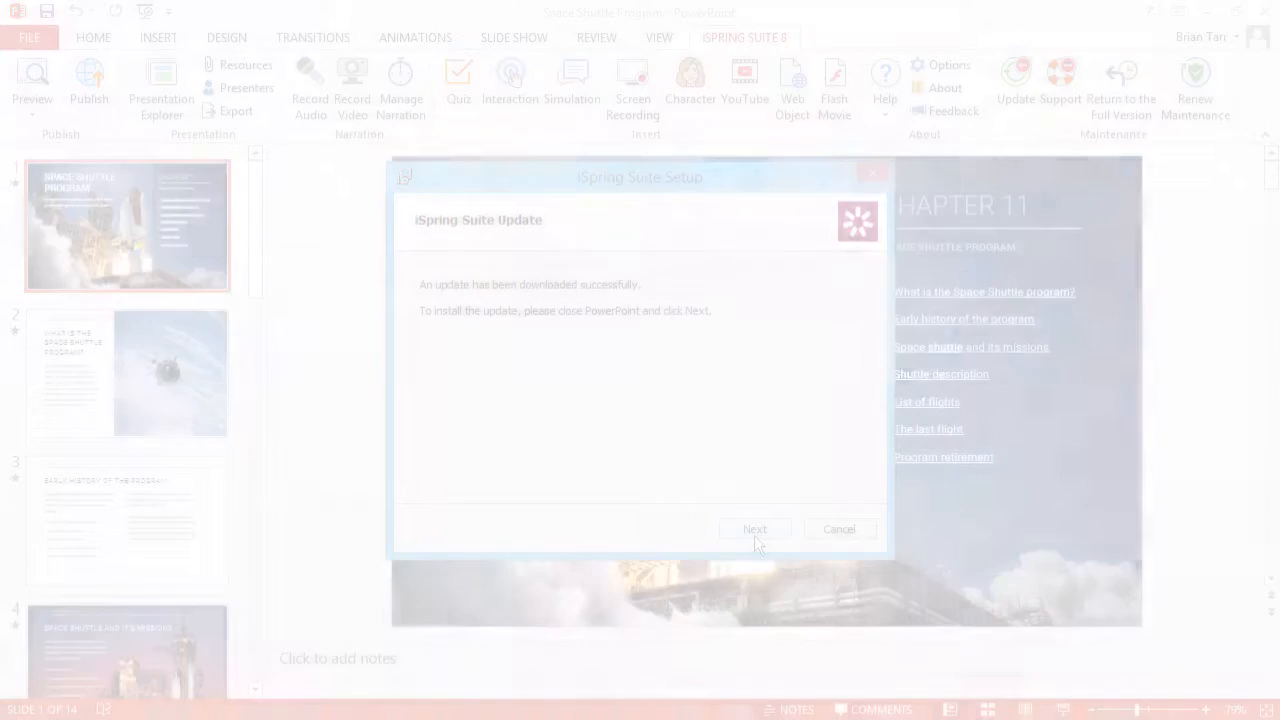